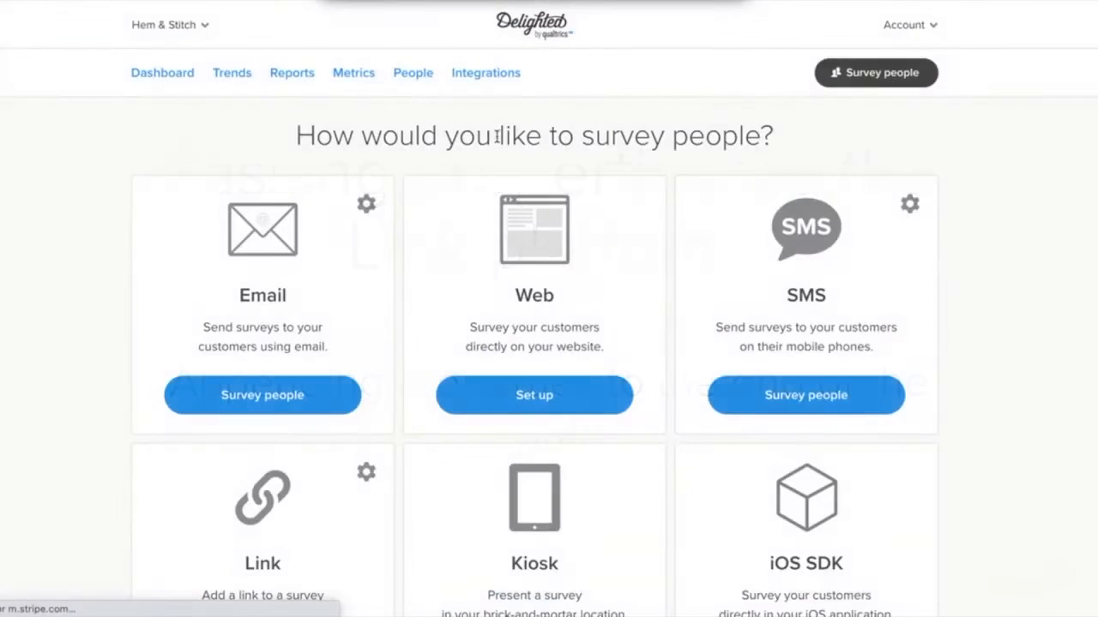
# Step: Open the Link card's 'Adjust settings' page showing the shareable survey link
pyautogui.scroll(-3)
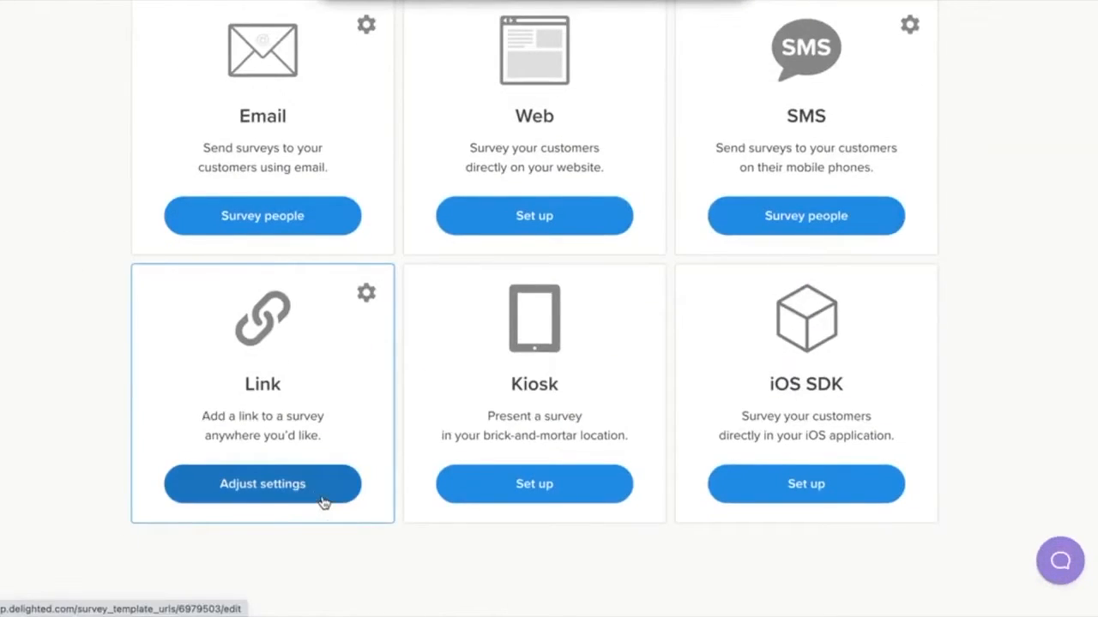
pyautogui.click(263, 483)
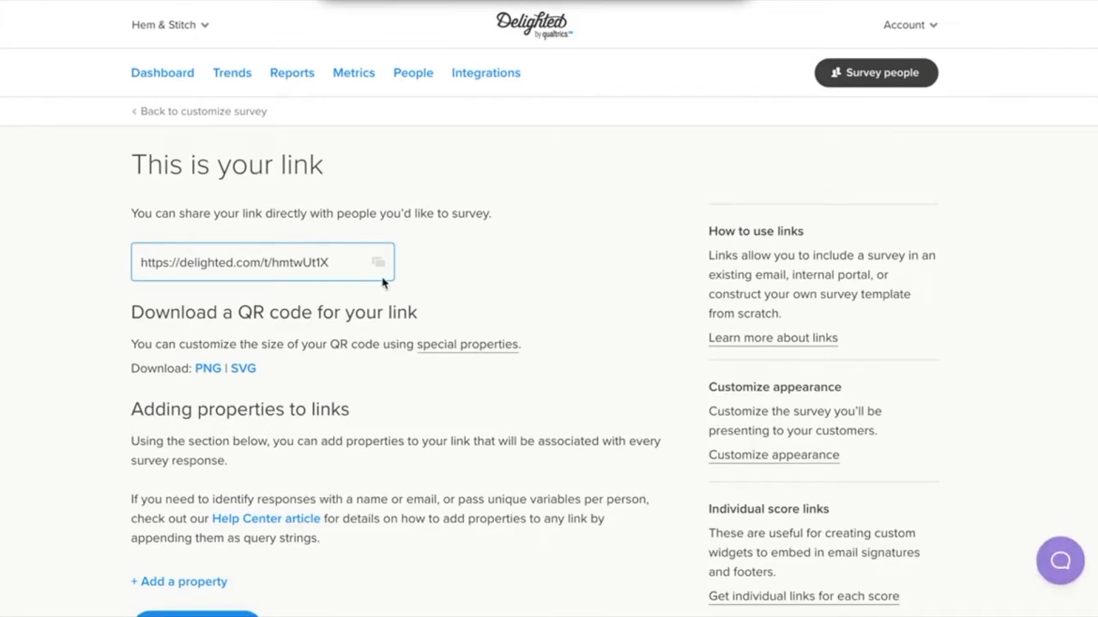
pyautogui.click(379, 263)
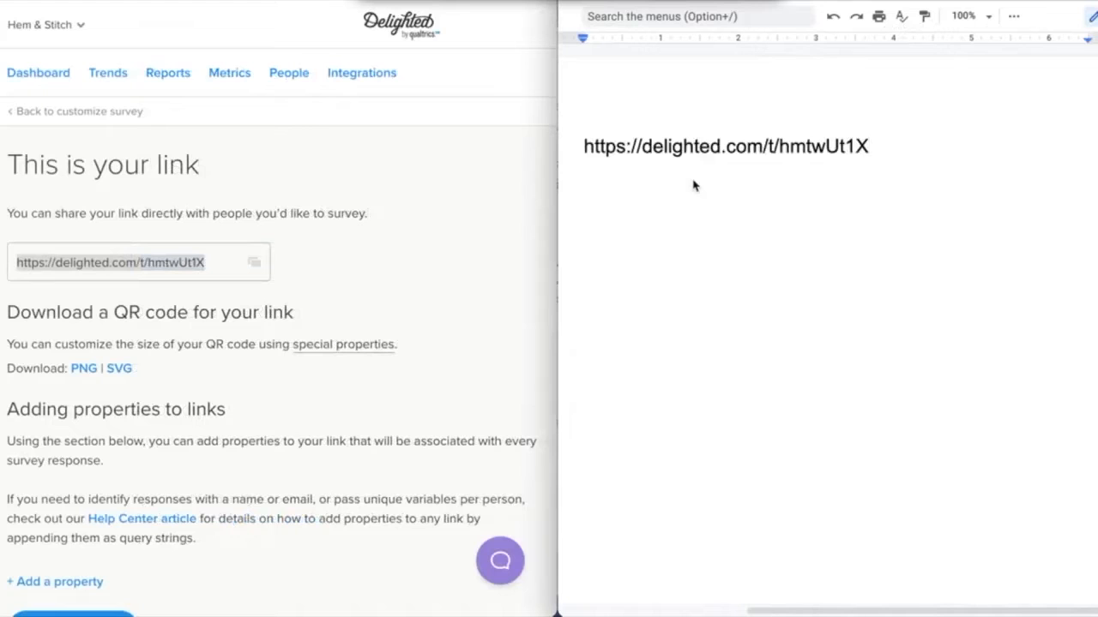
pyautogui.write('https://delighted.com/t/hmtwUt1X')
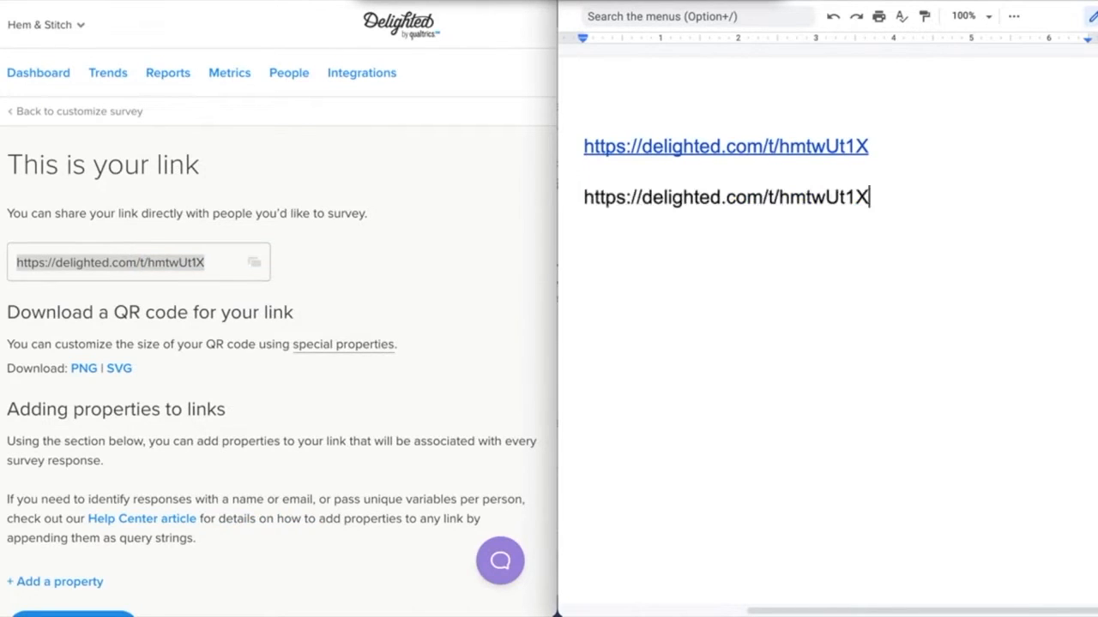
pyautogui.write('?name=Ellie')
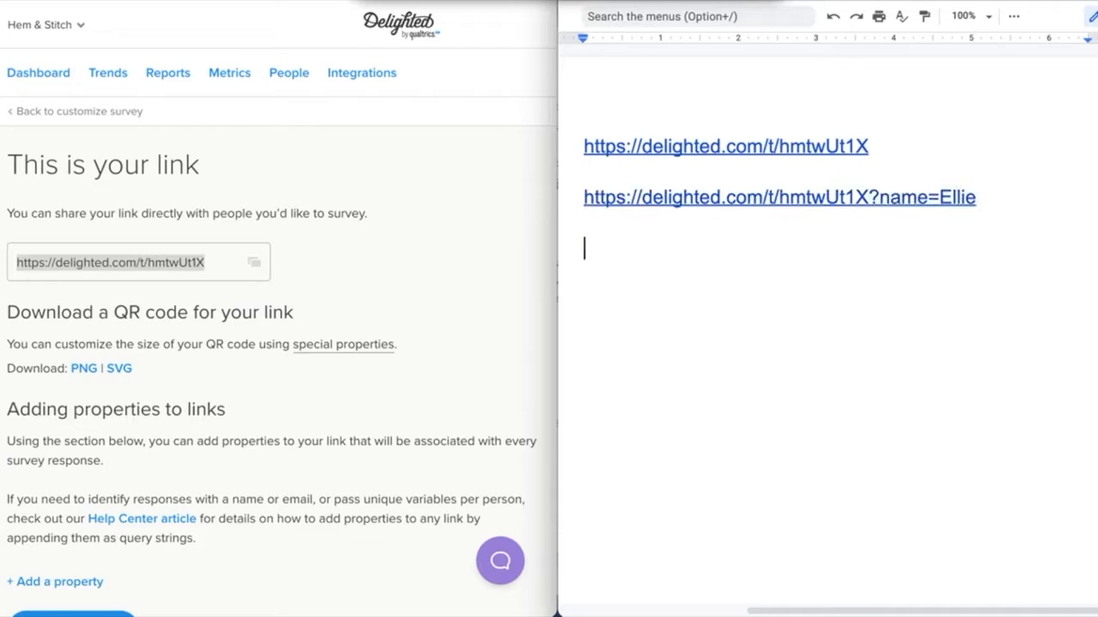
pyautogui.write('https://delighted.com/t/hmtwUt1X?name=')
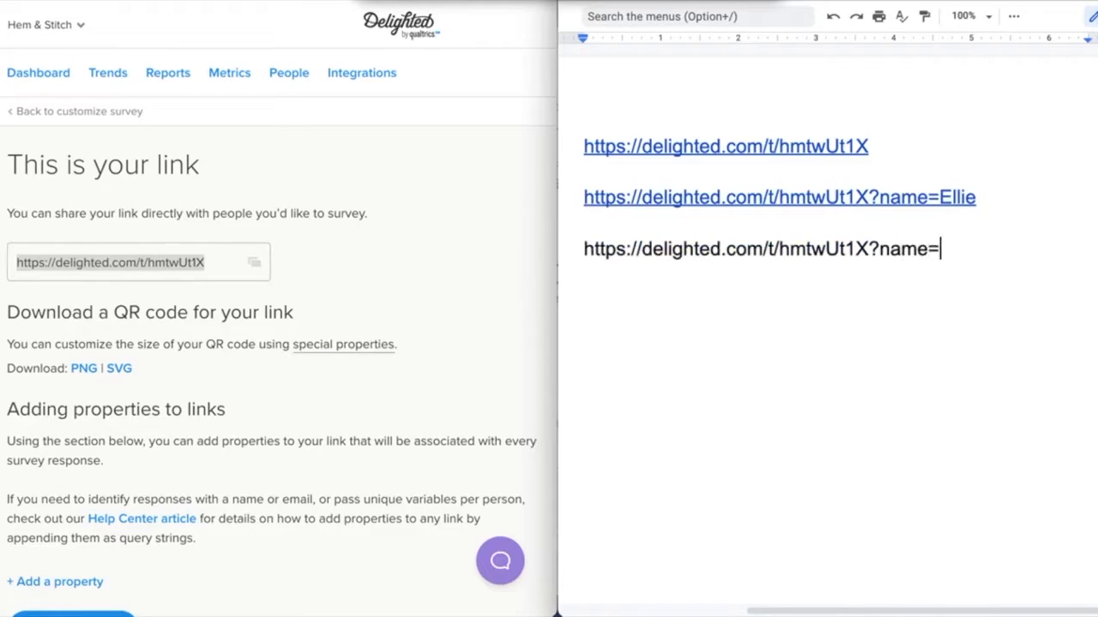
pyautogui.write('Ellie')
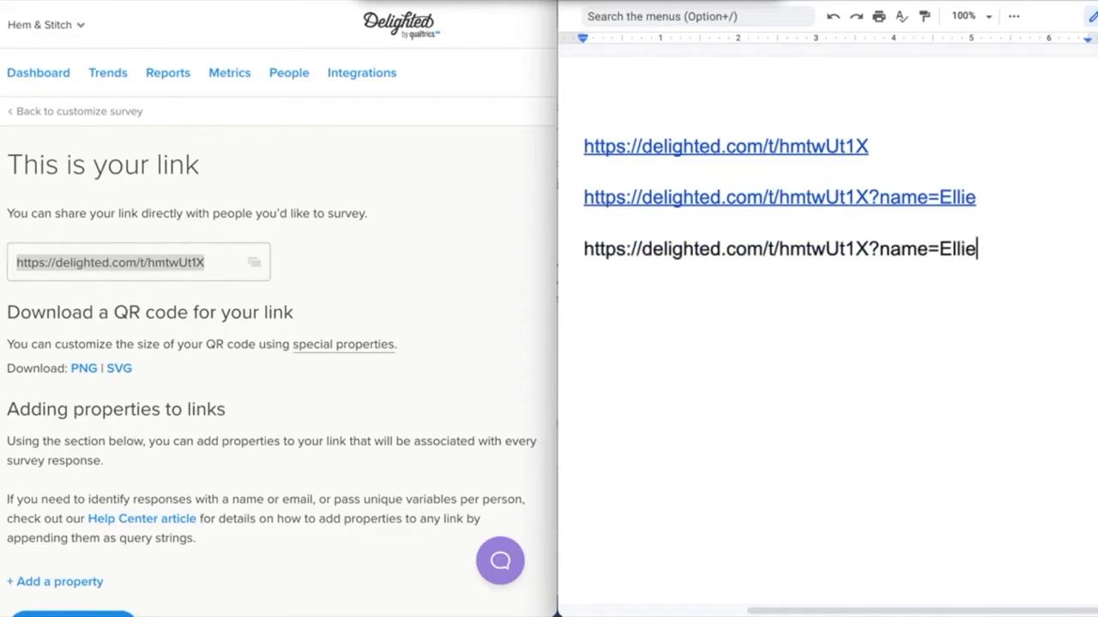
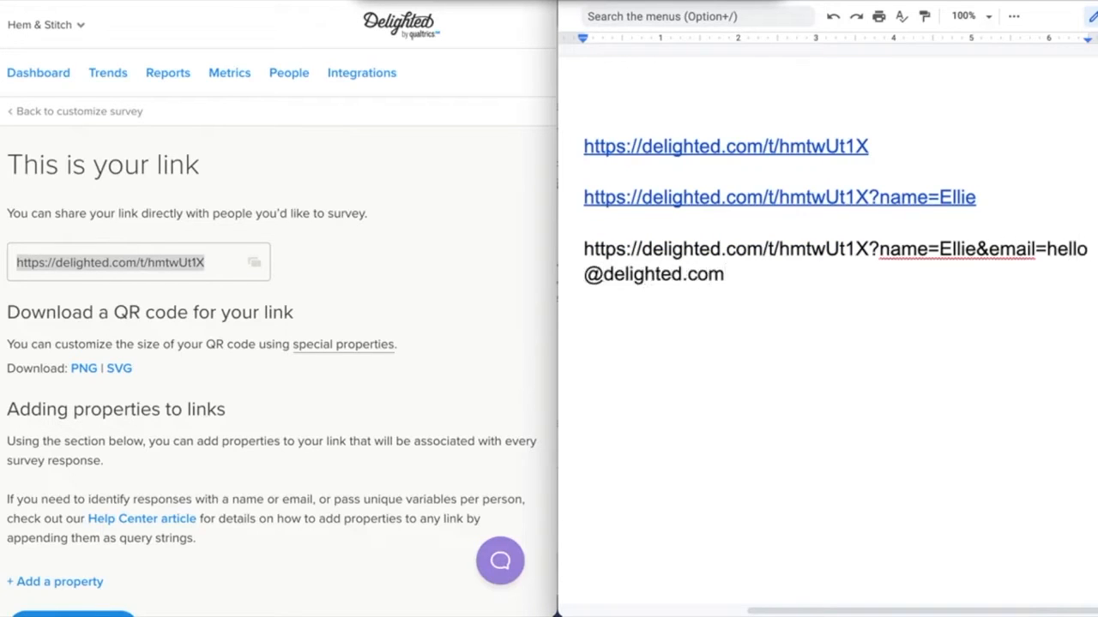
pyautogui.write('https://delighted.com/t/hmtwUt1X')
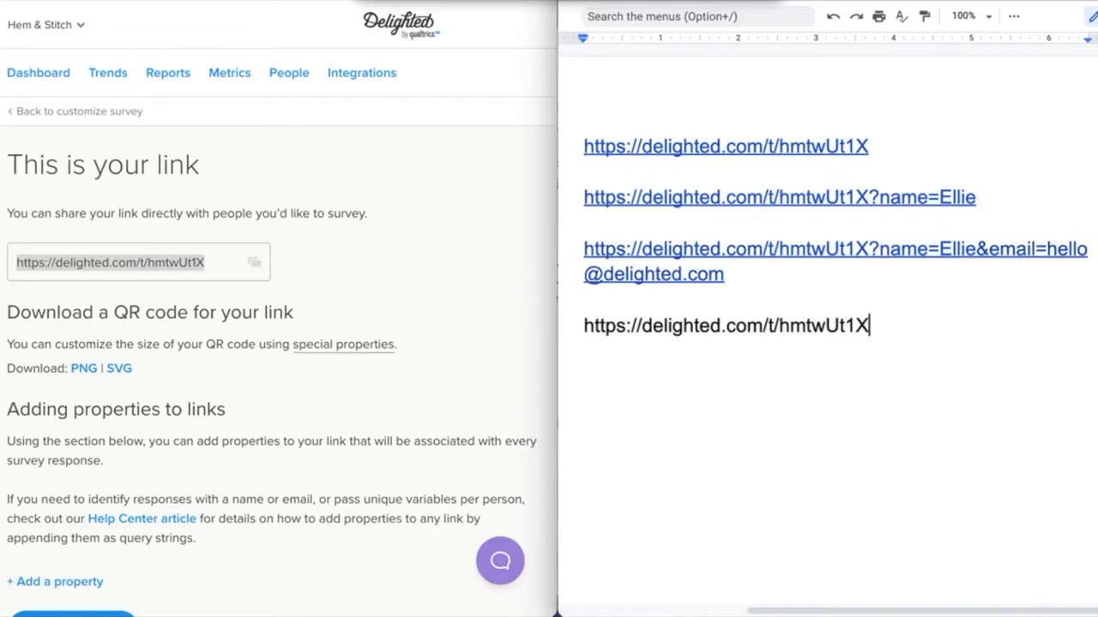
pyautogui.write('?name=Ell')
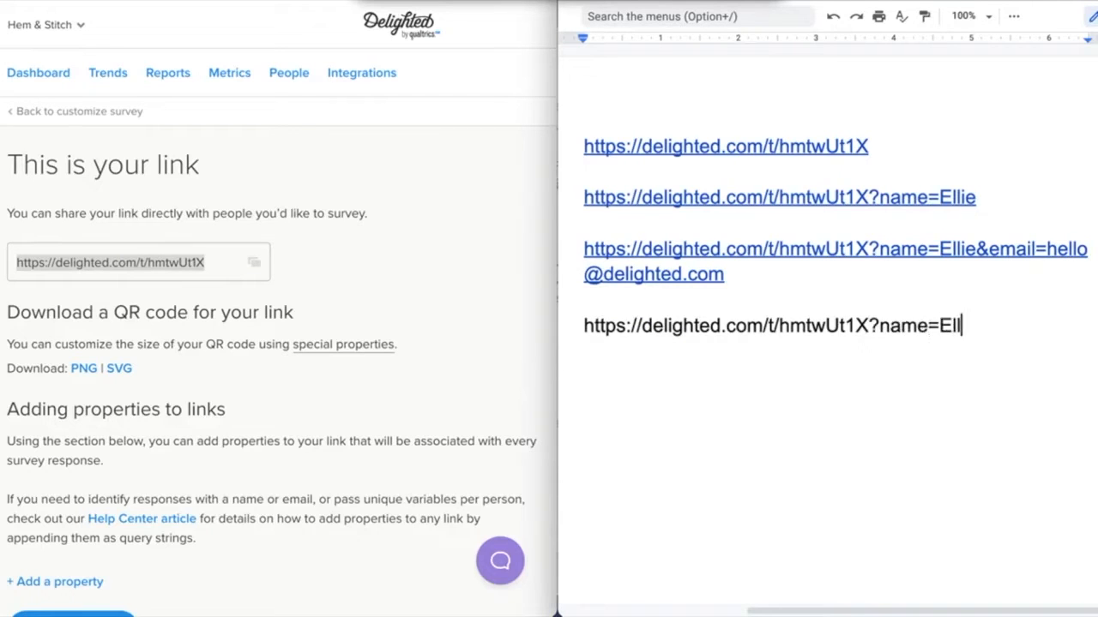
pyautogui.write('ie&emai')
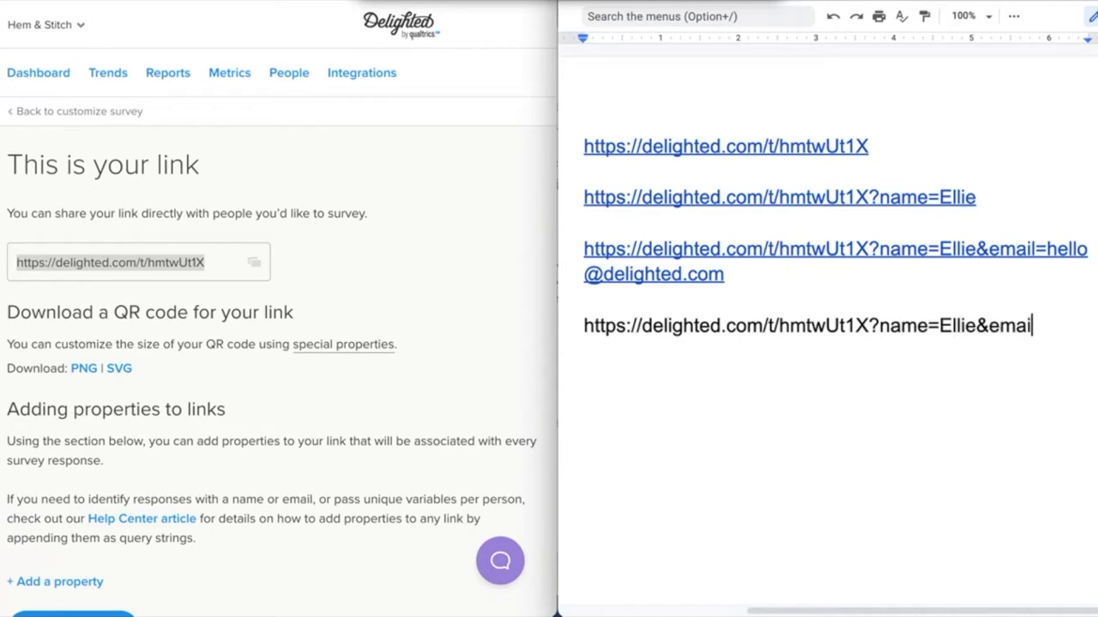
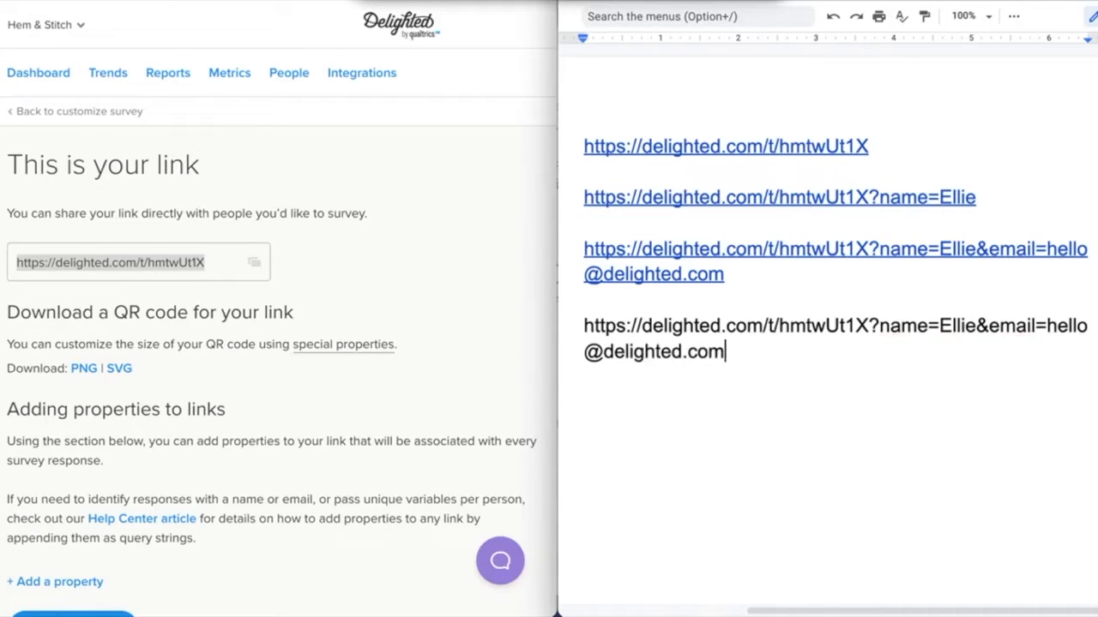
pyautogui.write('&Support')
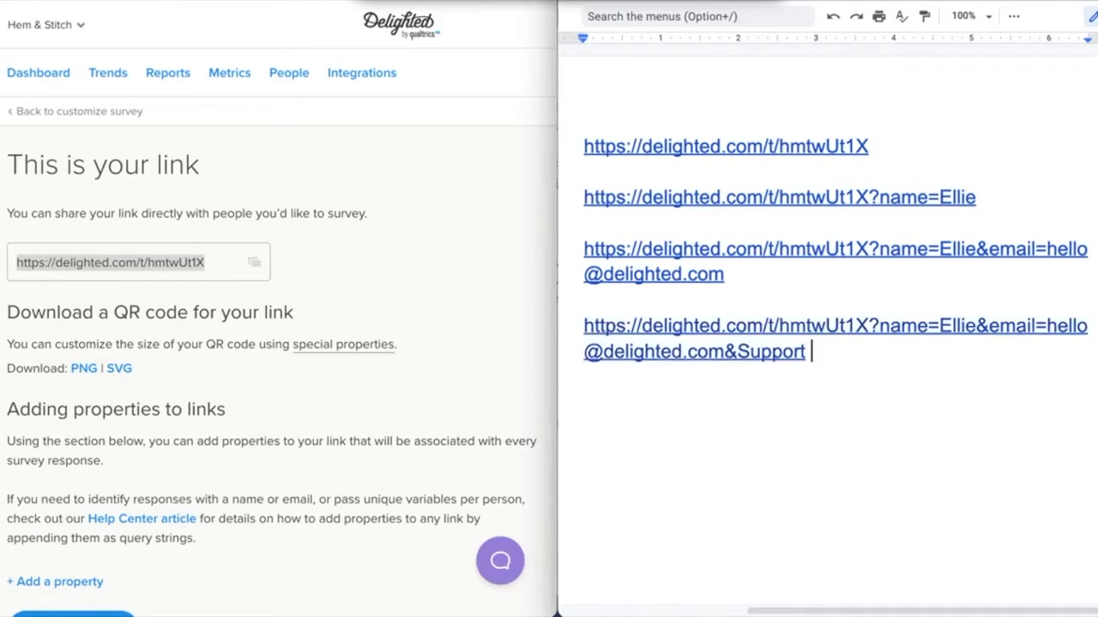
pyautogui.write('Rep=Ellie')
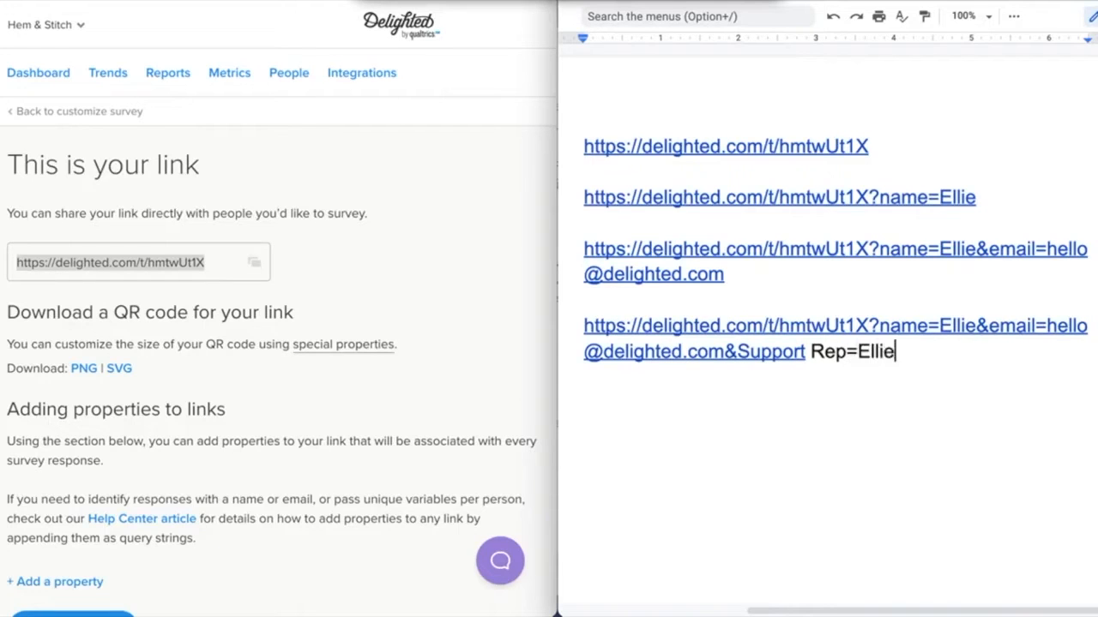
pyautogui.write('Concierge')
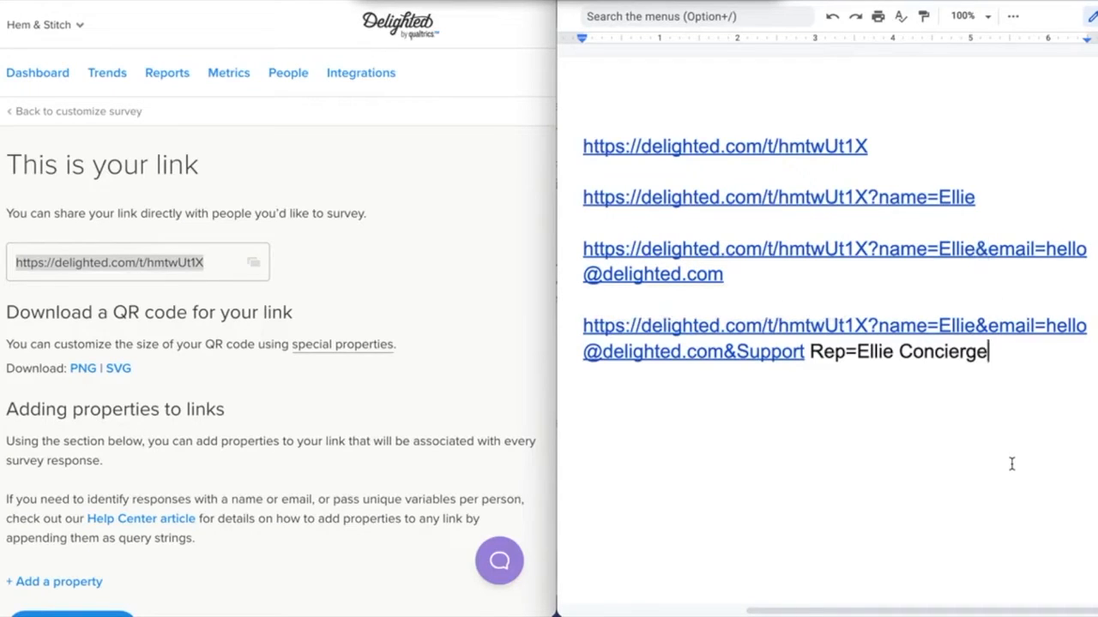
pyautogui.doubleClick(900, 326)
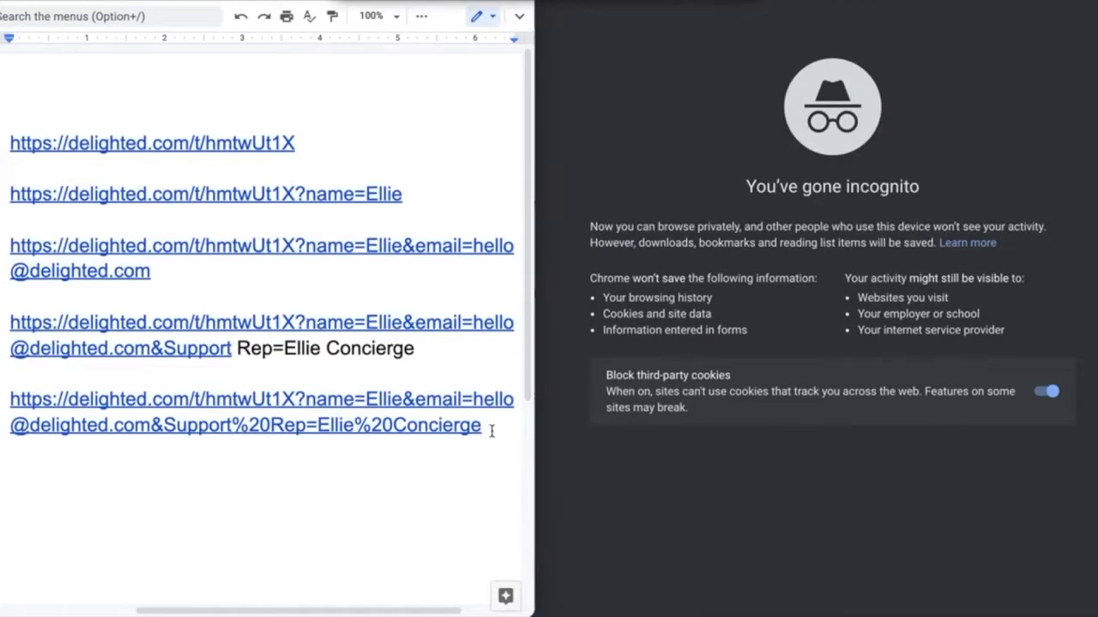
# Step: Open the encoded survey link and submit a test response commenting 'Great!'
pyautogui.doubleClick(245, 419)
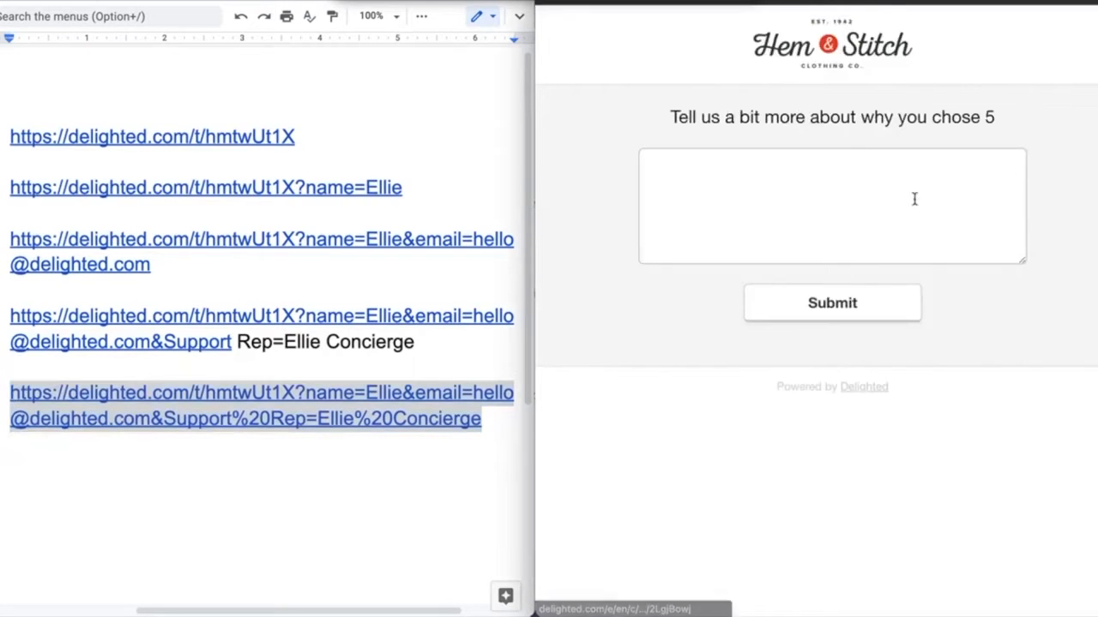
pyautogui.write('Great!')
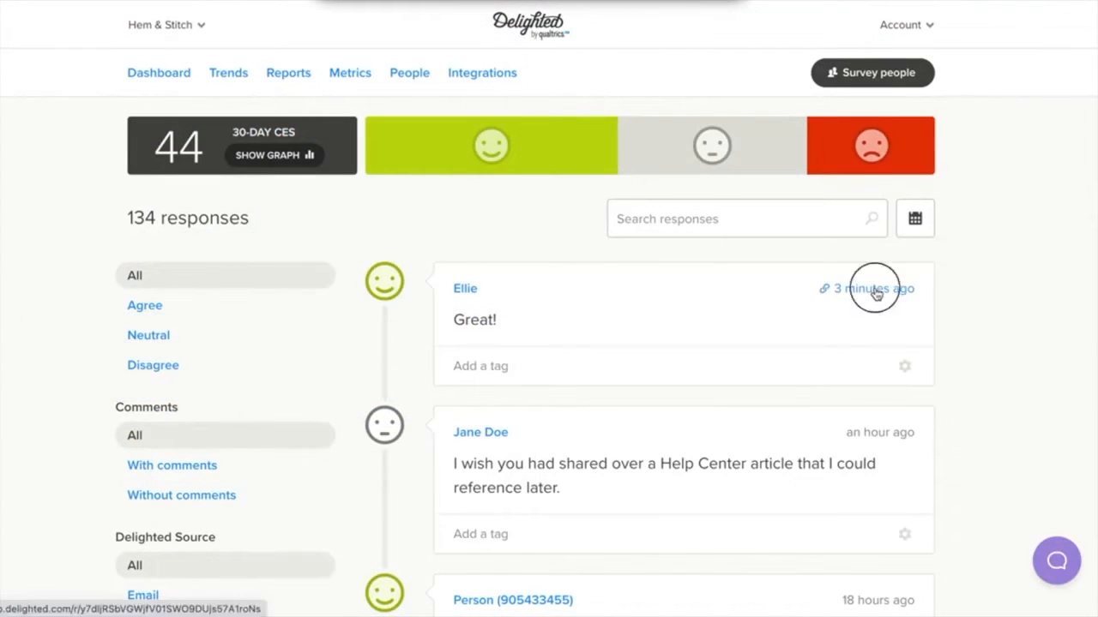
# Step: Open the response page for Ellie's 'Great!' response from its '3 minutes ago' link
pyautogui.click(866, 289)
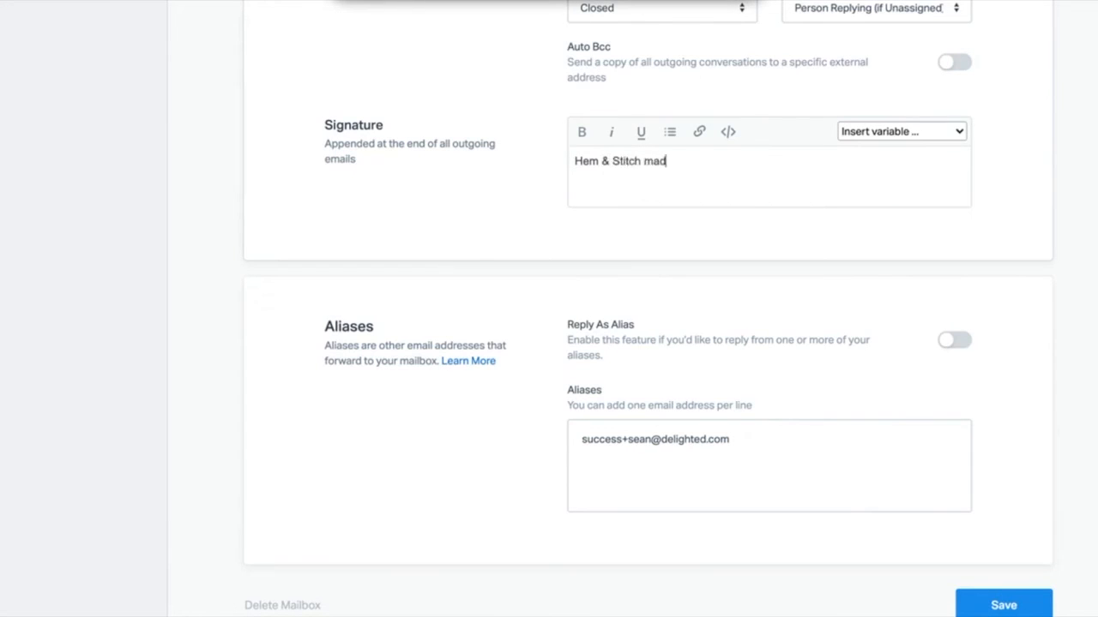
# Step: Finish the 'easy to handle my issue.' question and add Strongly Disagree through Strongly Agree choices
pyautogui.write('e it easy to handle')
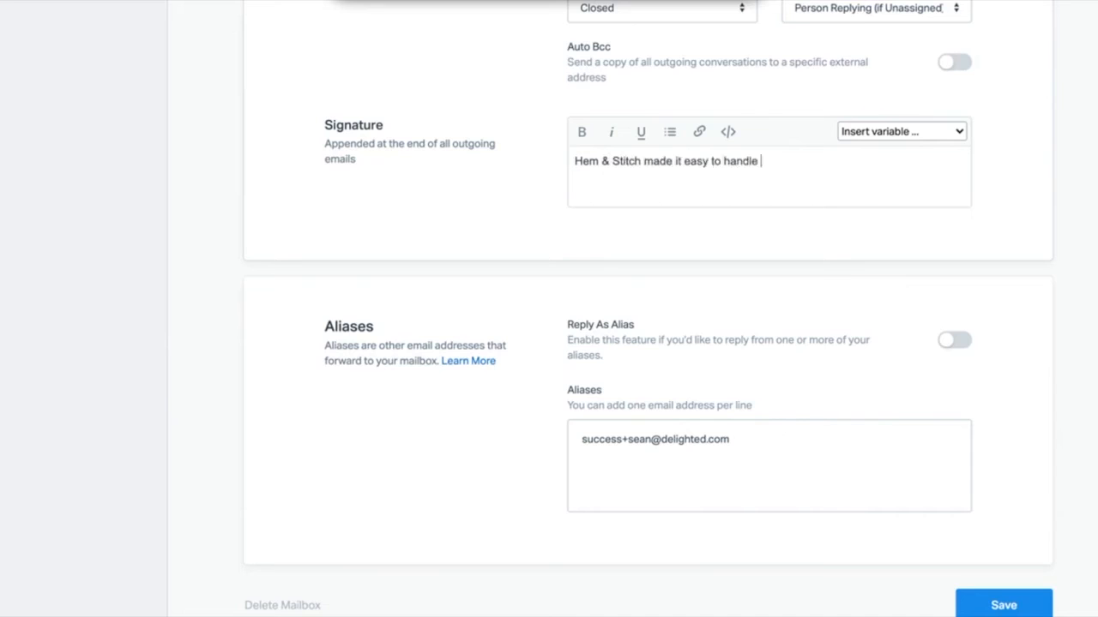
pyautogui.write('my issue.')
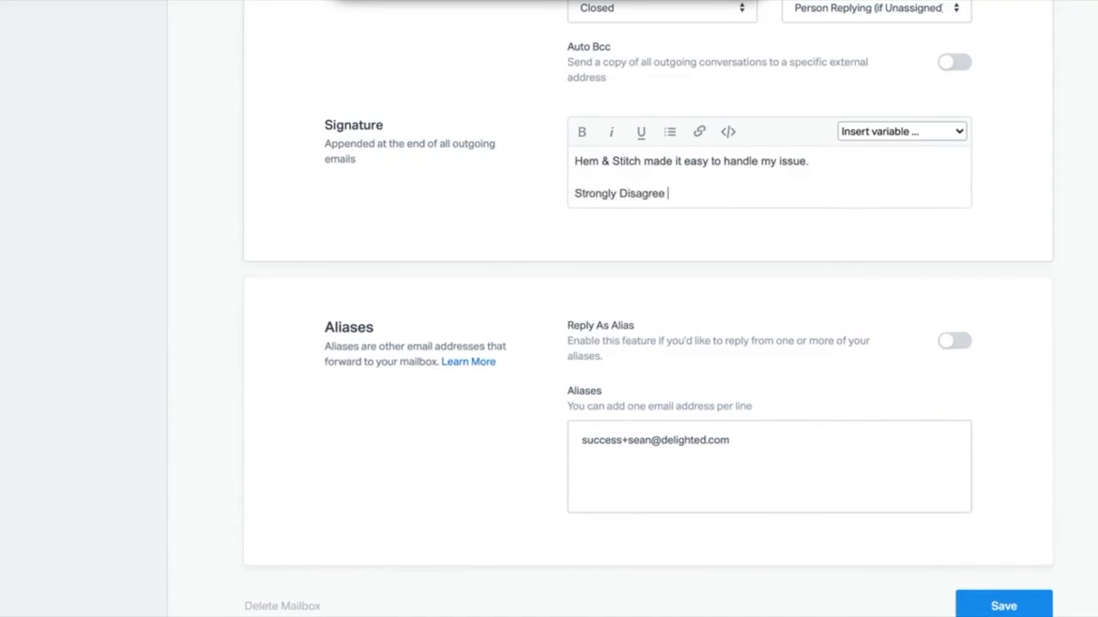
pyautogui.write('| Disagree | Neutral | Agree')
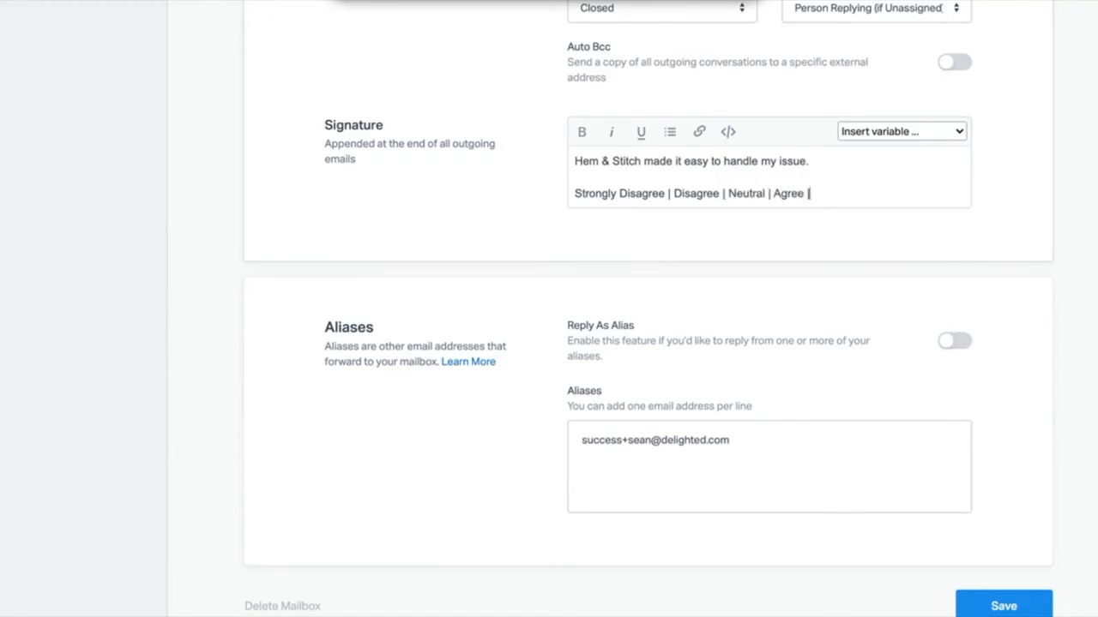
pyautogui.write('Strongly Agree')
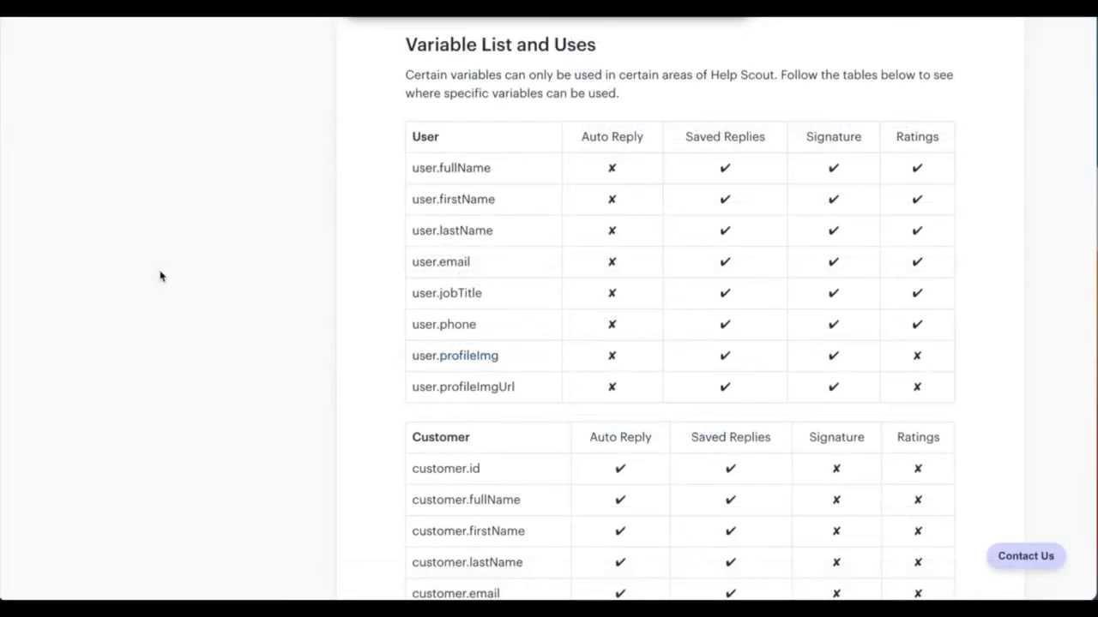
pyautogui.scroll(-3)
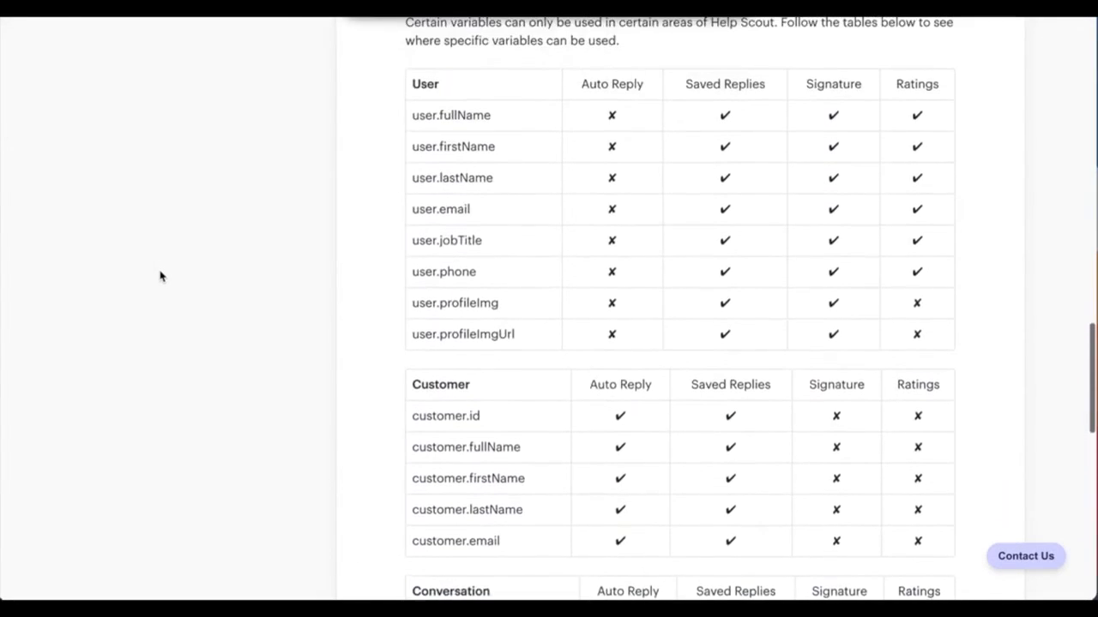
pyautogui.moveTo(502, 120)
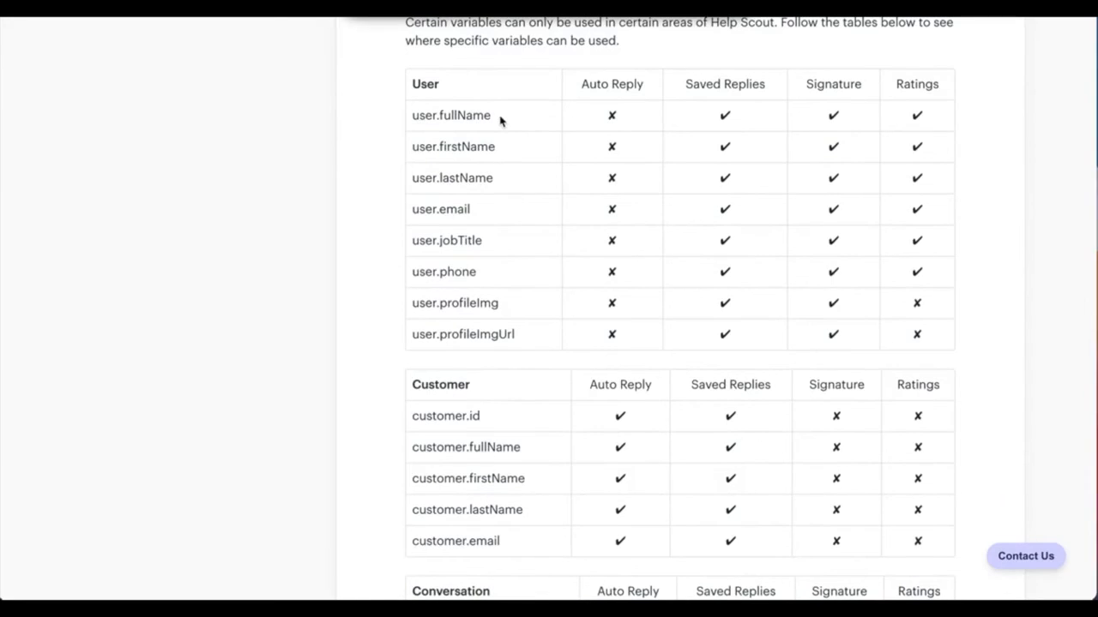
pyautogui.scroll(-3)
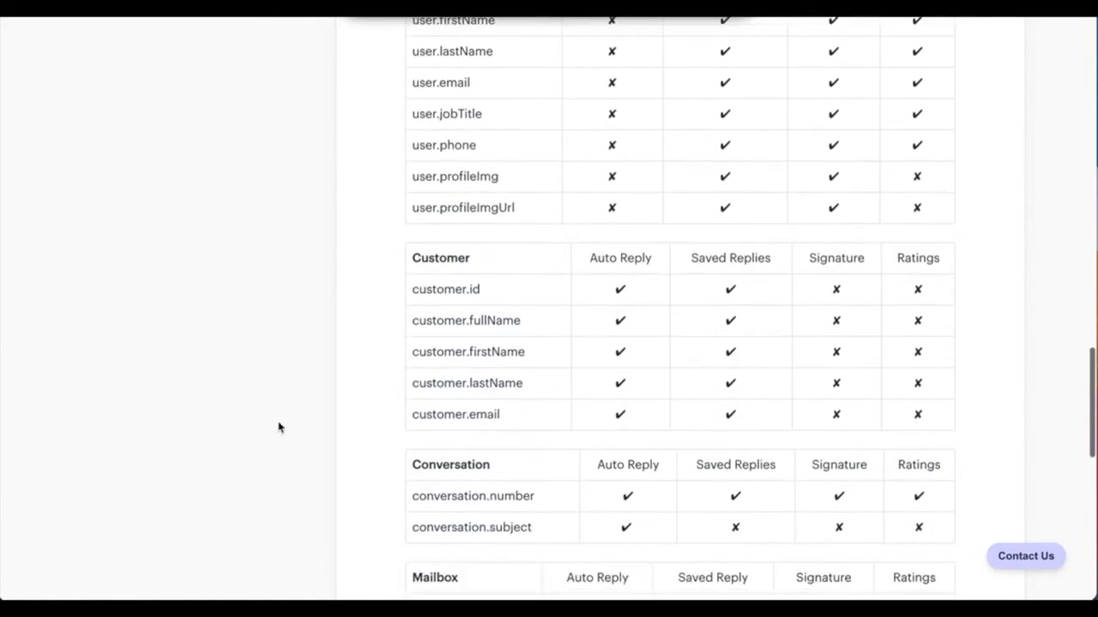
pyautogui.scroll(-3)
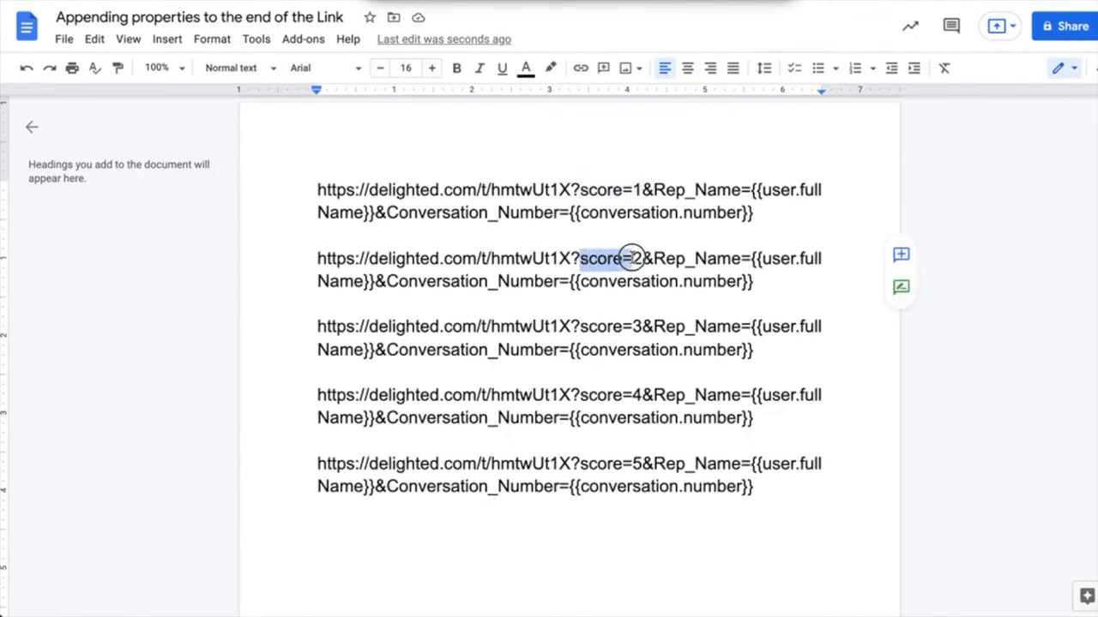
# Step: Hyperlink 'Strongly Disagree' in the signature to the score=1 survey link from the doc
pyautogui.doubleClick(600, 463)
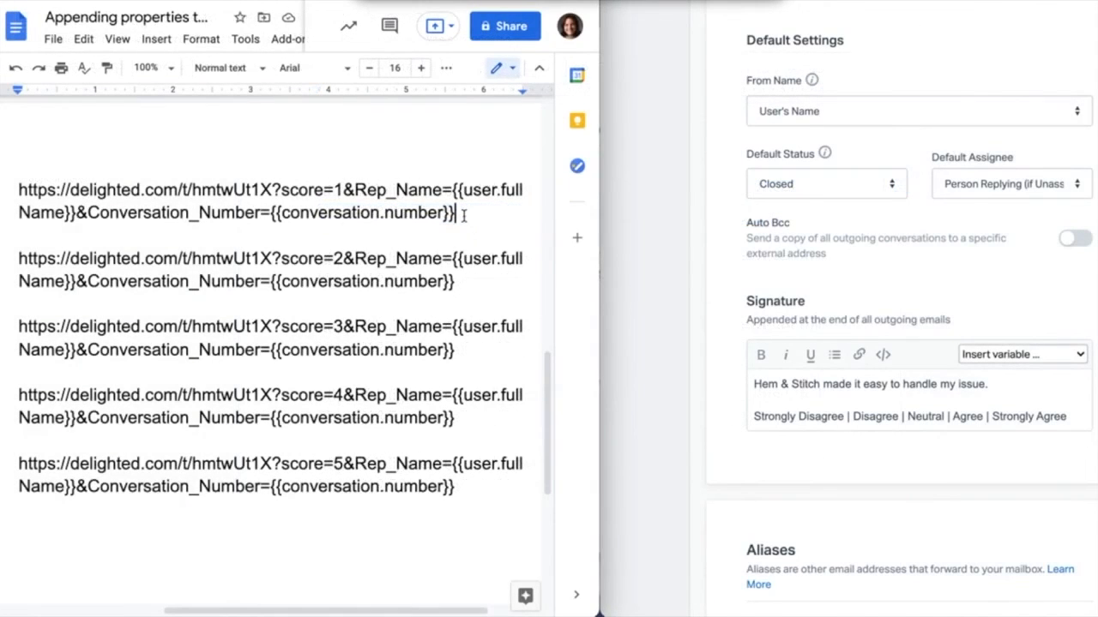
pyautogui.moveTo(21, 189); pyautogui.dragTo(455, 212)
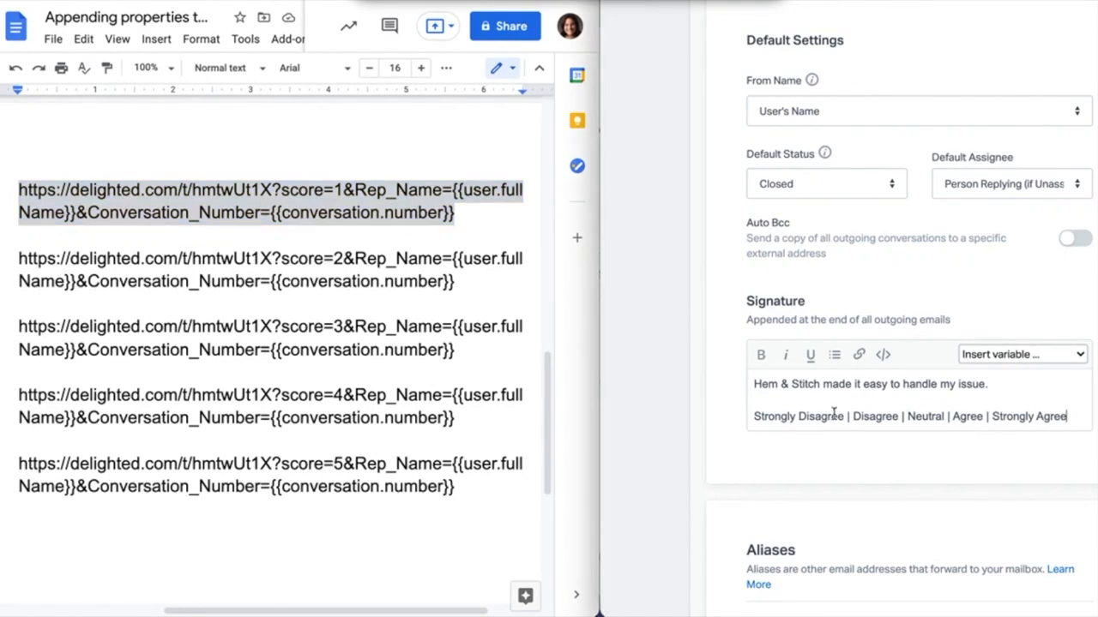
pyautogui.doubleClick(798, 416)
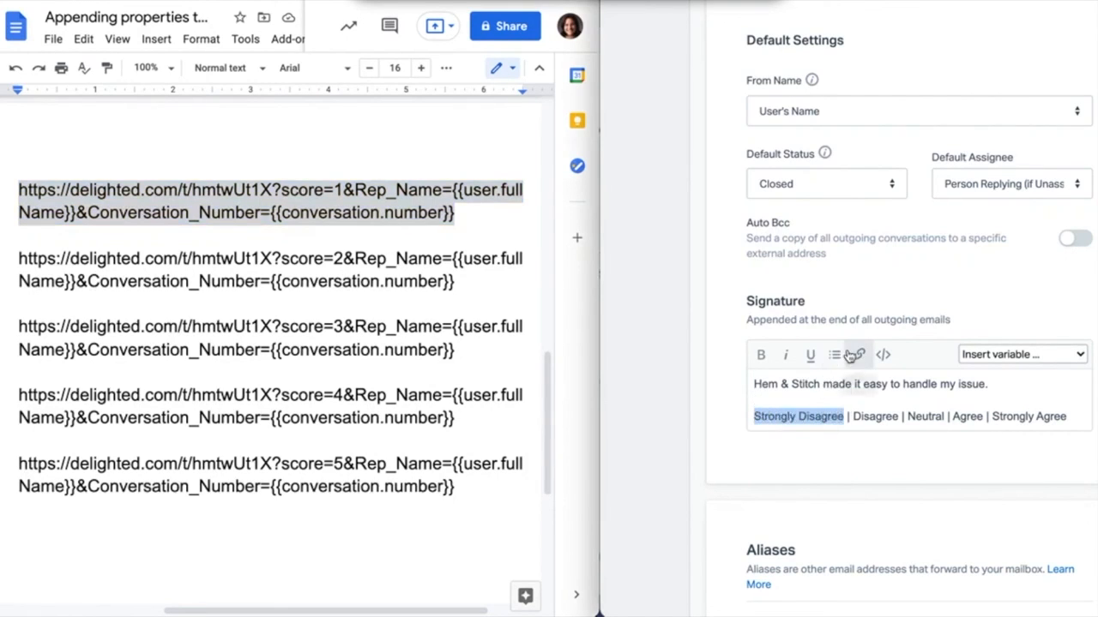
pyautogui.click(859, 355)
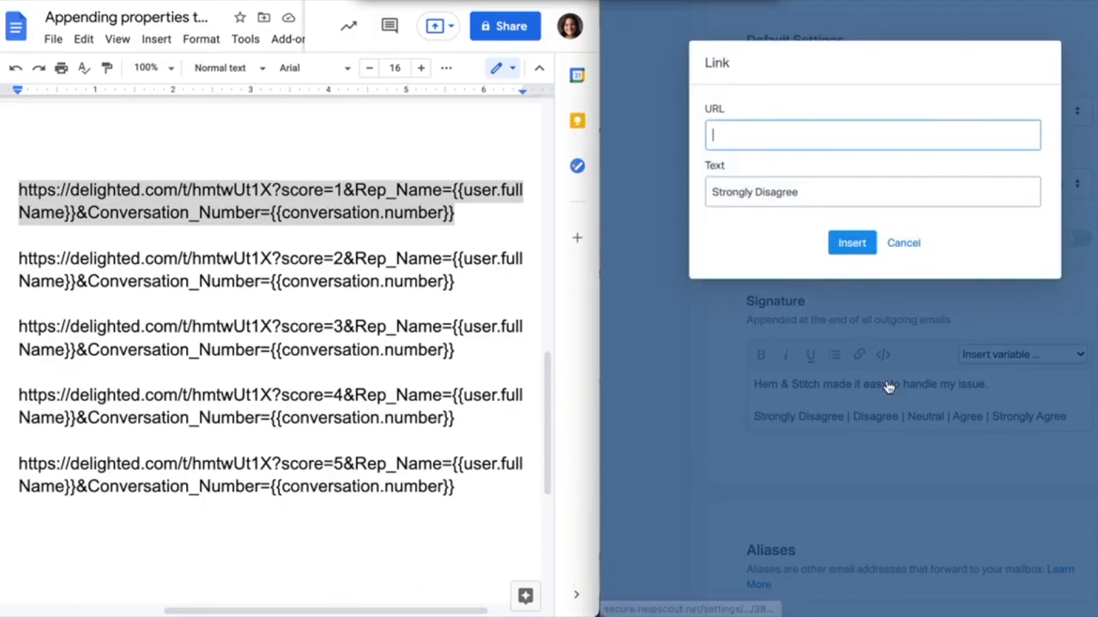
pyautogui.click(851, 243)
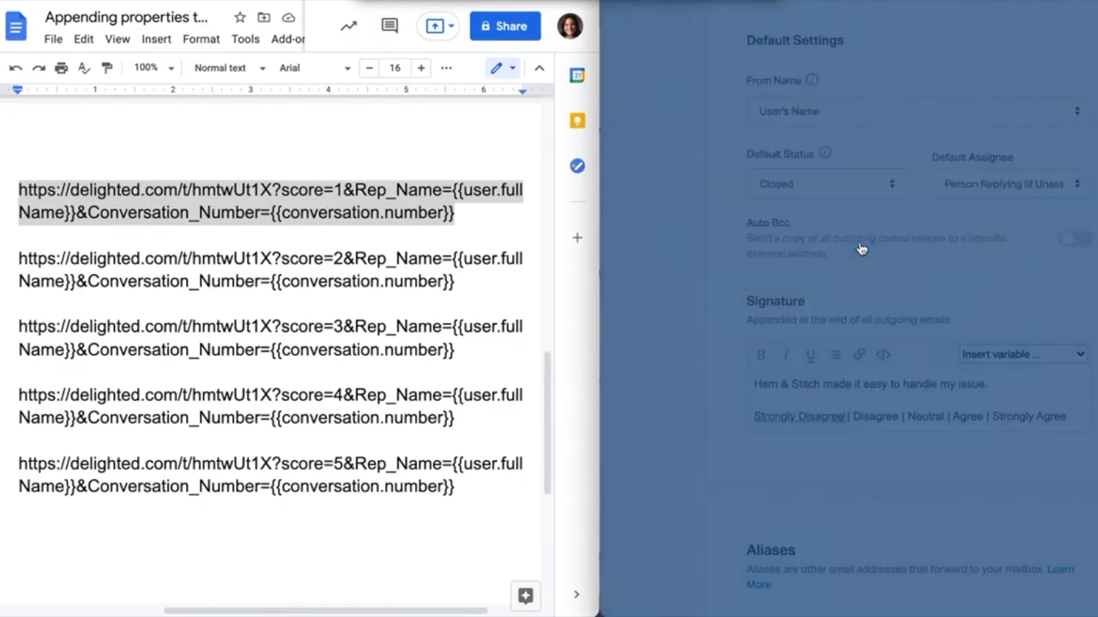